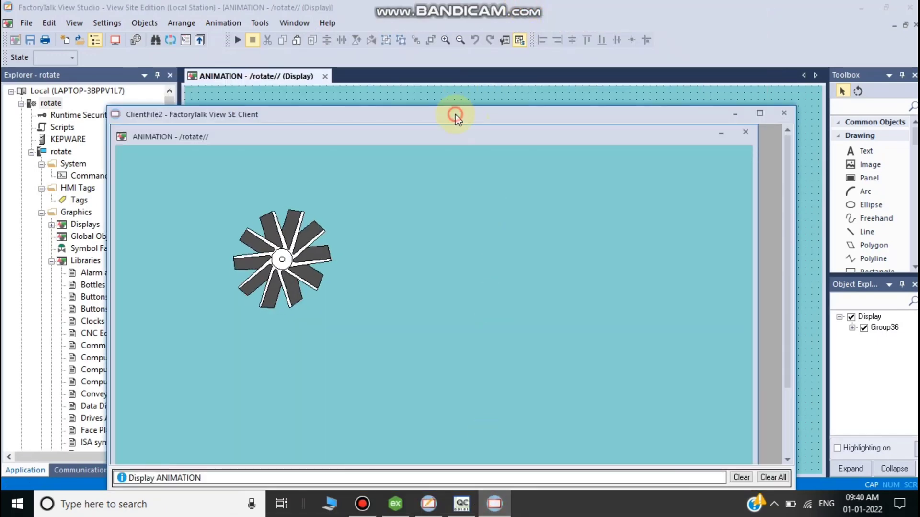
Step: Create a new Site Edition application named rotate
click(759, 113)
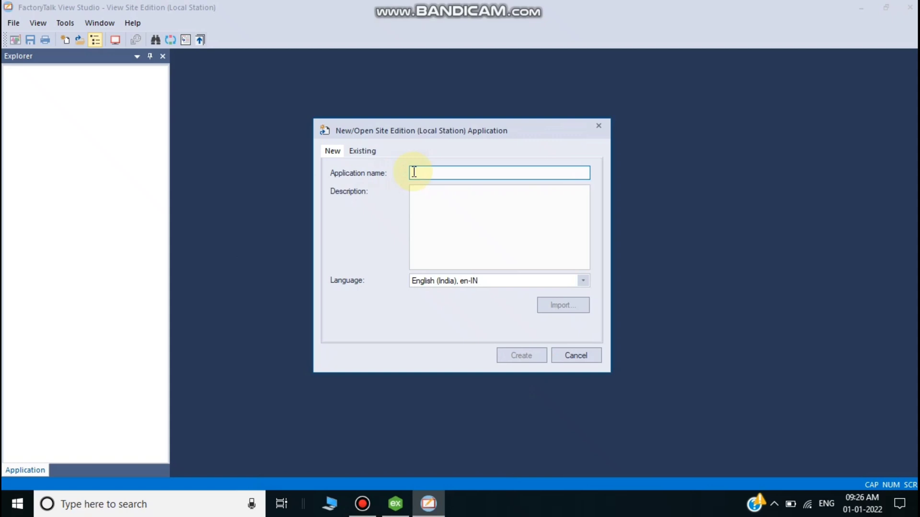
text(rotate)
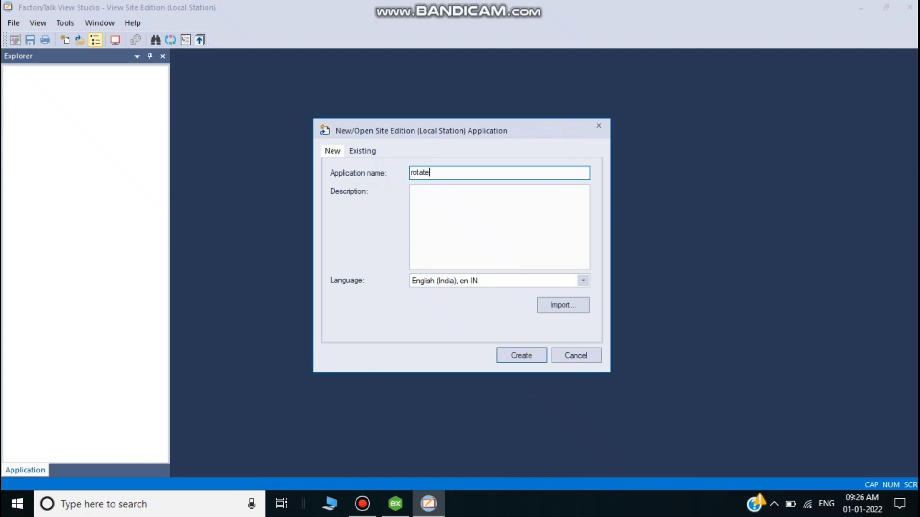
click(520, 356)
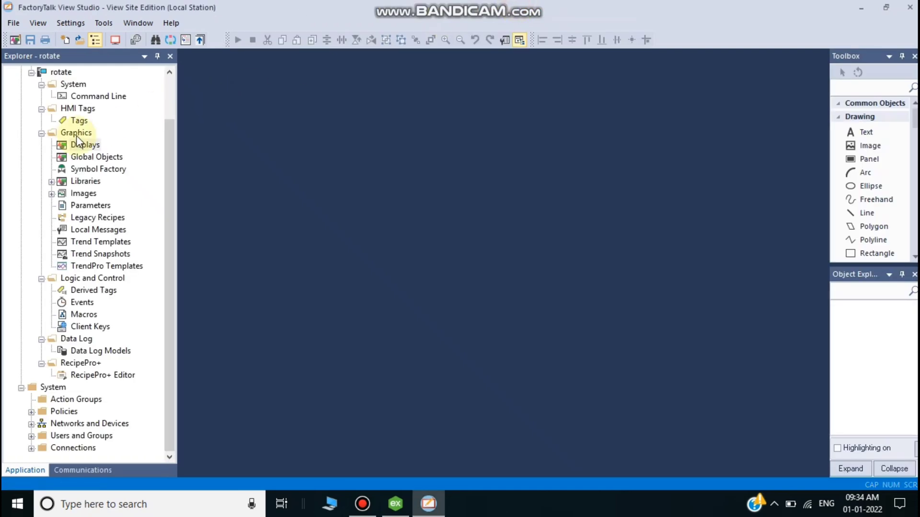
Step: Create a new graphic display and save it as ANIMATION
double_click(85, 145)
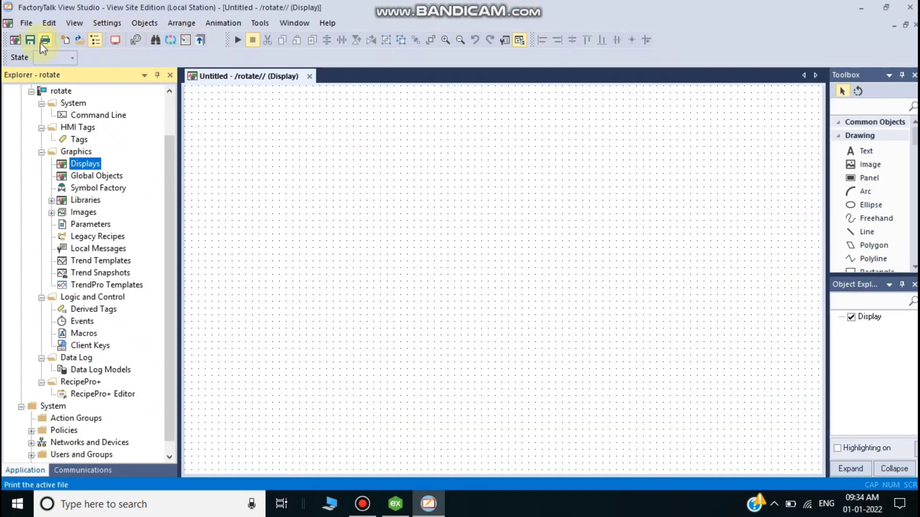
click(30, 40)
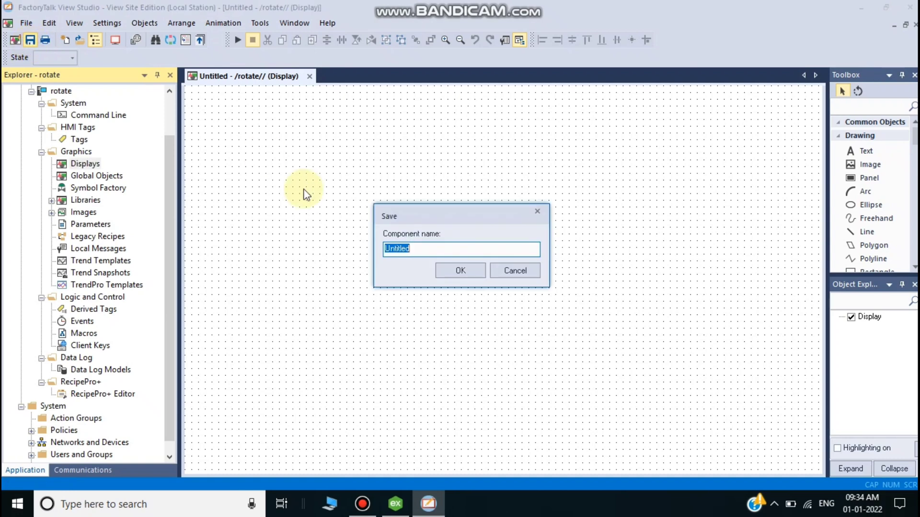
text(ANIMATIO)
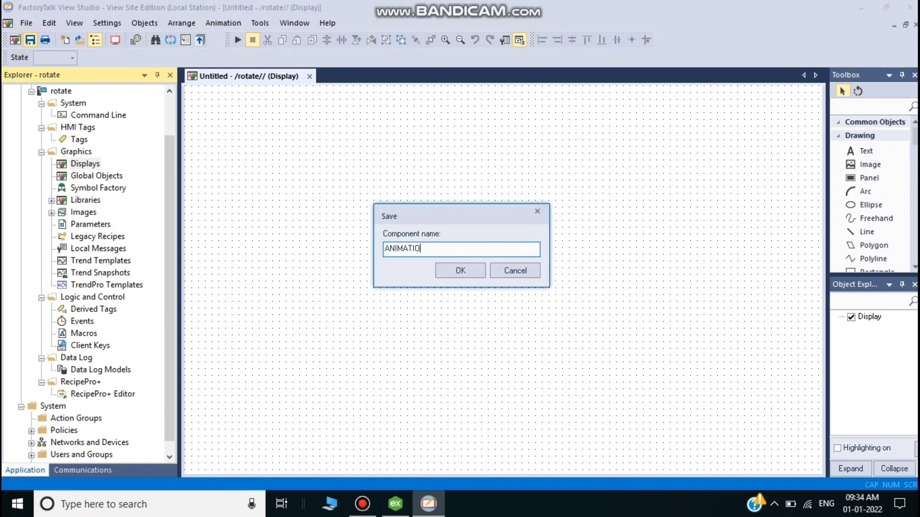
click(460, 270)
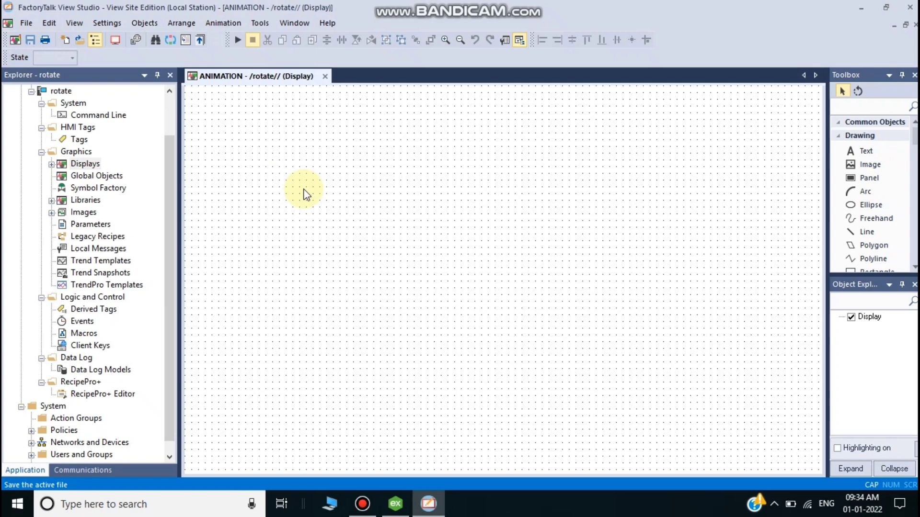
right_click(354, 164)
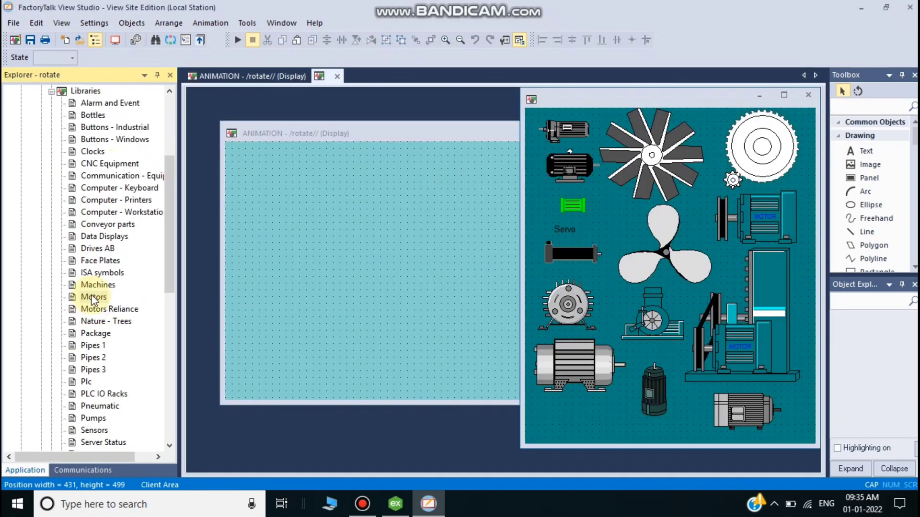
Step: Drag the fan graphic from the Motors library onto the ANIMATION display
double_click(93, 297)
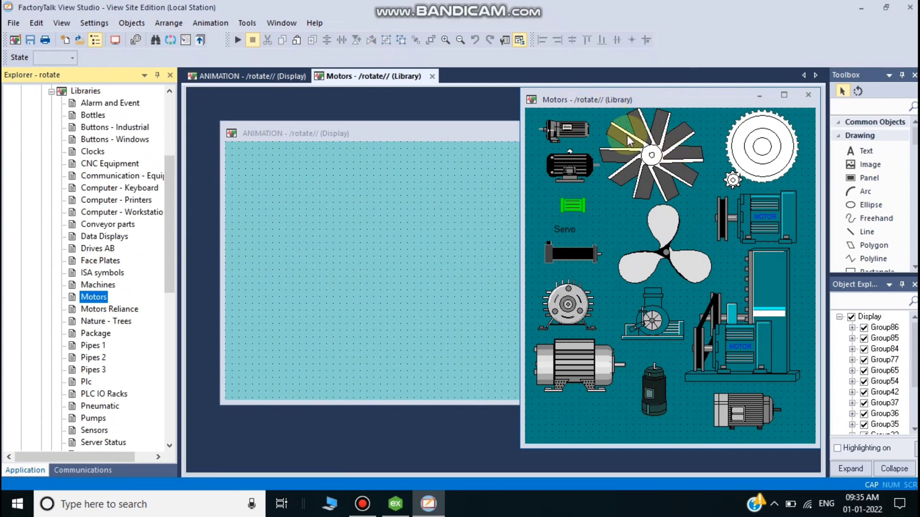
drag(649, 156, 323, 257)
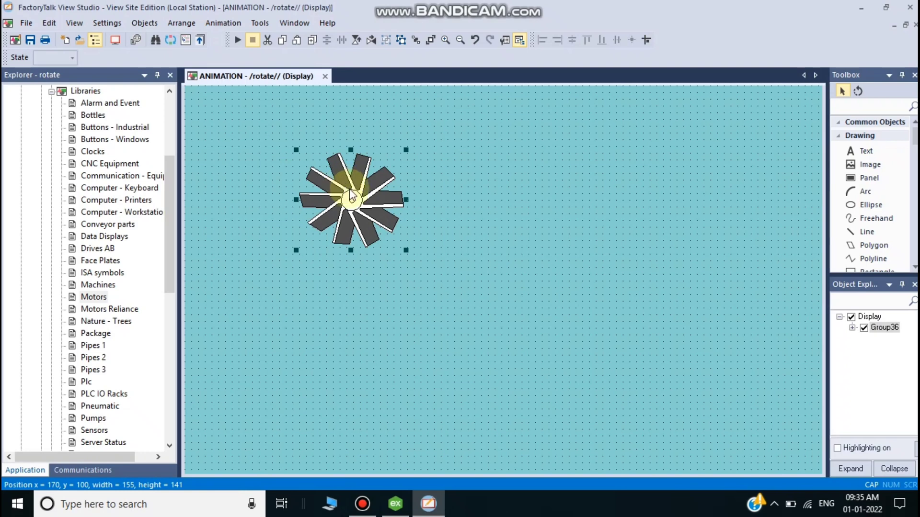
right_click(351, 198)
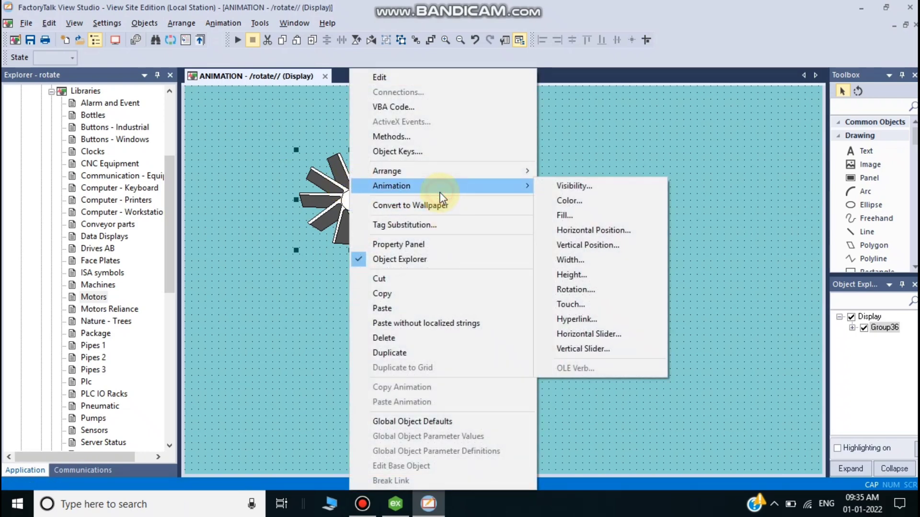
mouse_move(249, 229)
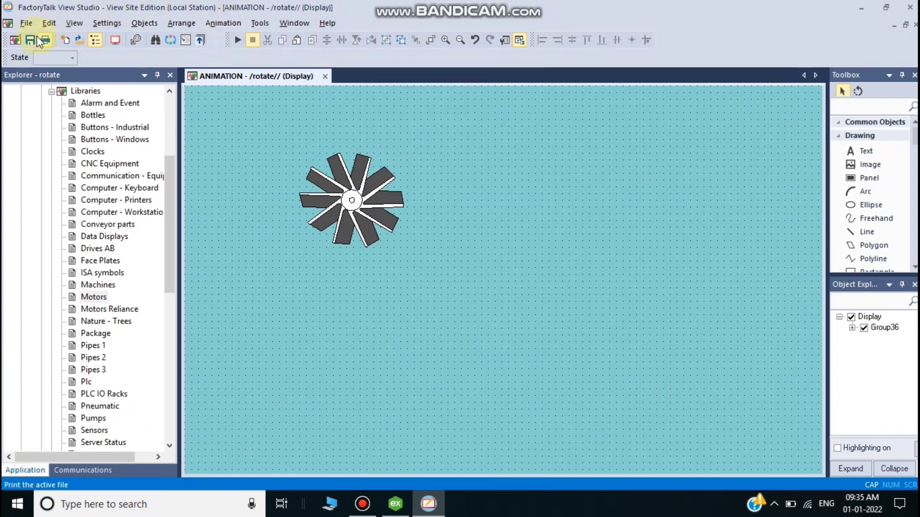
Step: Add Channel1 using the Simulator driver through the channel wizard
click(395, 503)
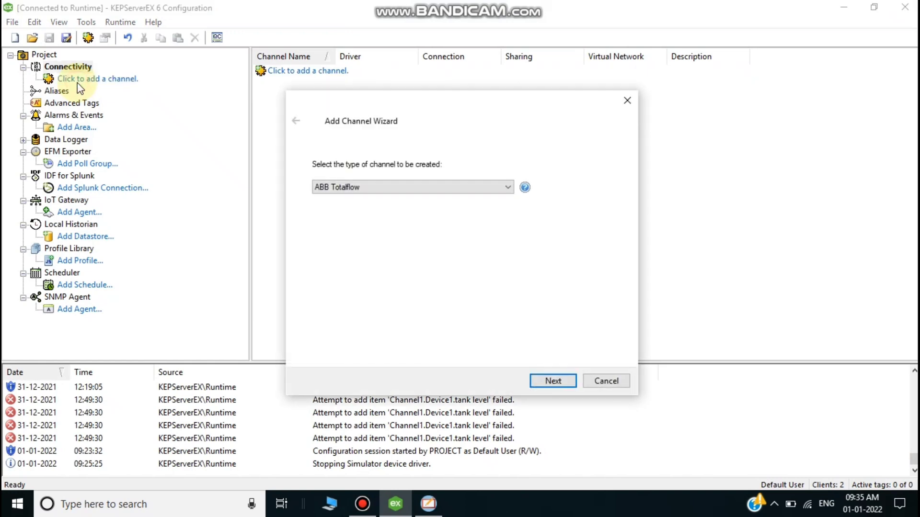
click(412, 187)
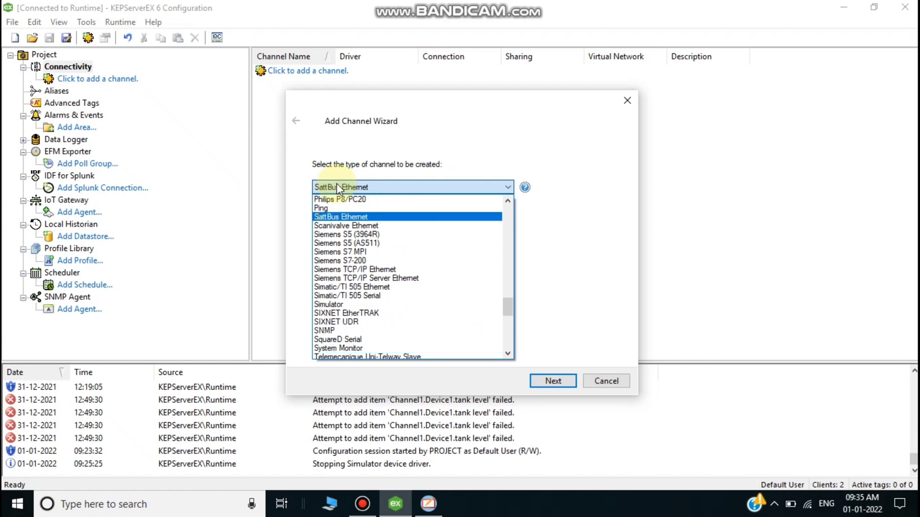
click(328, 305)
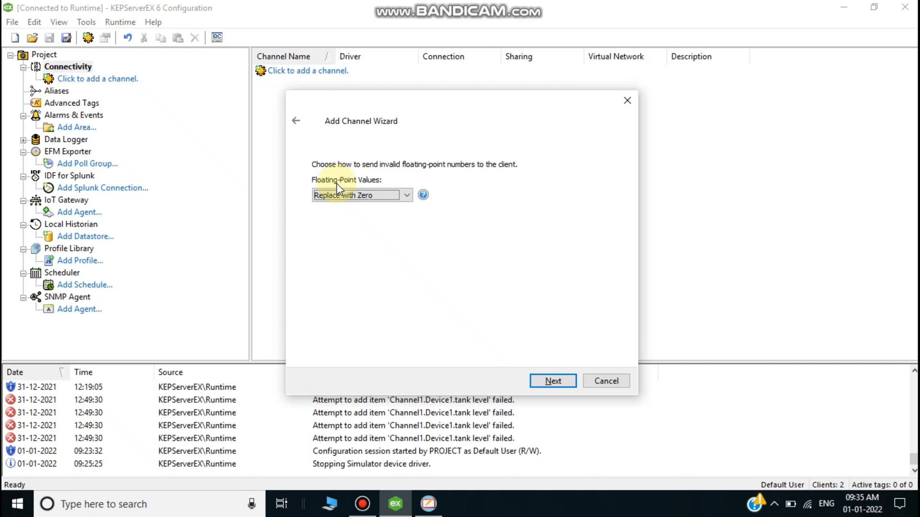
click(552, 380)
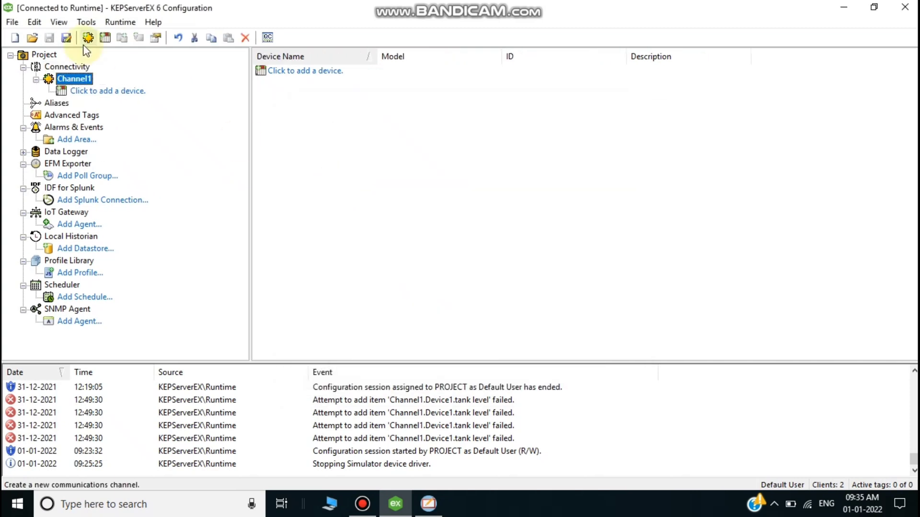
Step: Start adding a device under Channel1, keeping the default name Device1
click(305, 70)
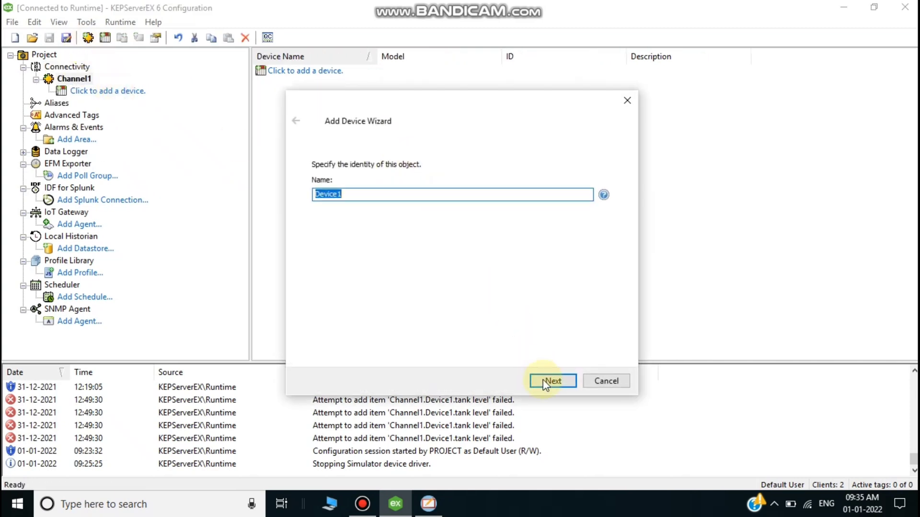
click(551, 381)
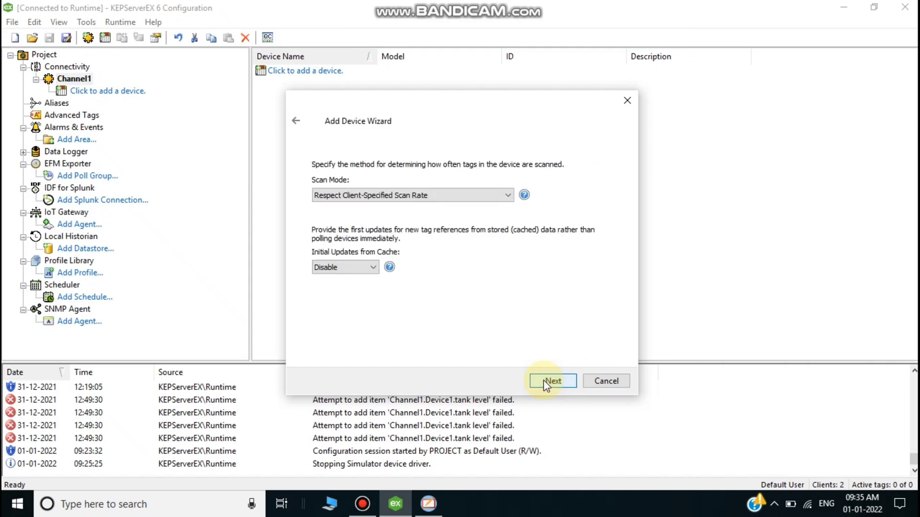
Step: Finish Device1 and add a static tag named ROTATE ANIMAT
click(552, 381)
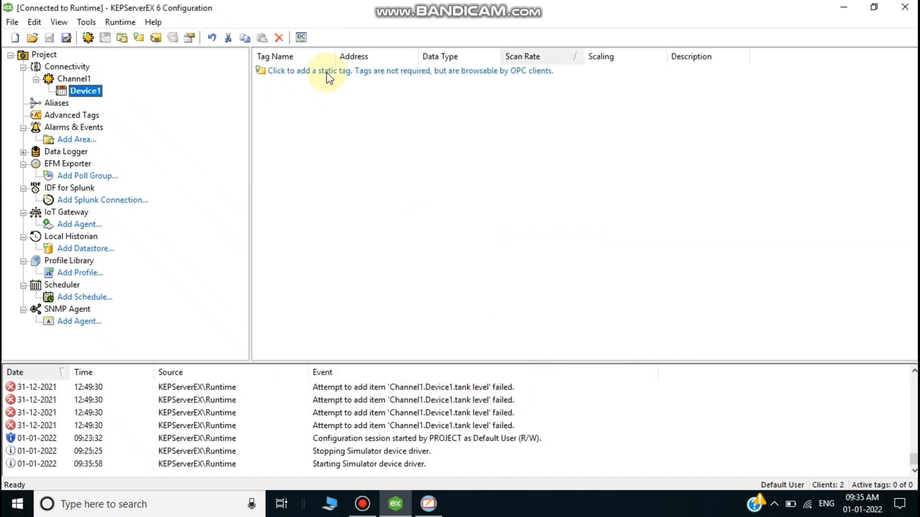
double_click(85, 90)
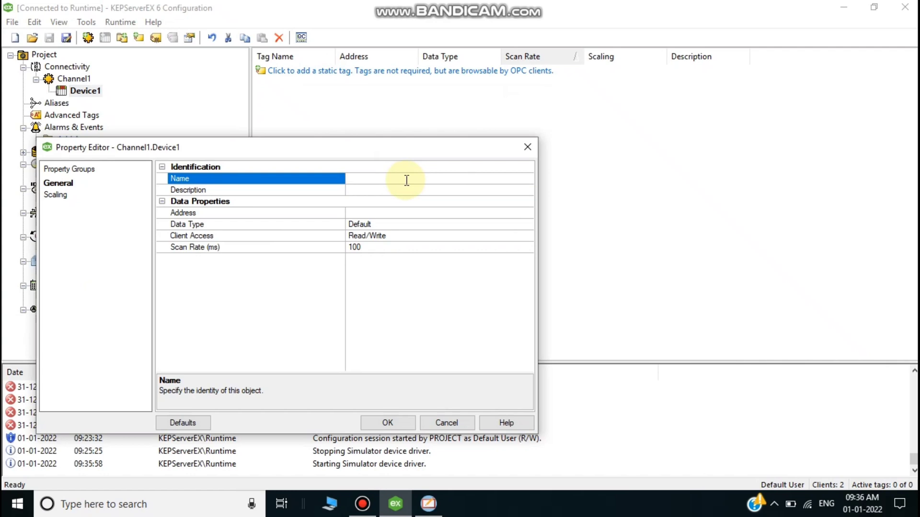
text(RO)
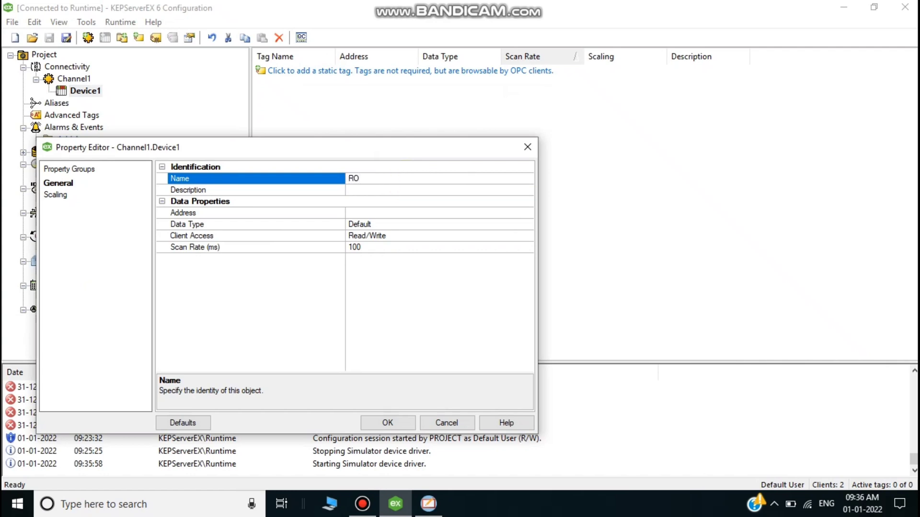
text(ROTATE ANI)
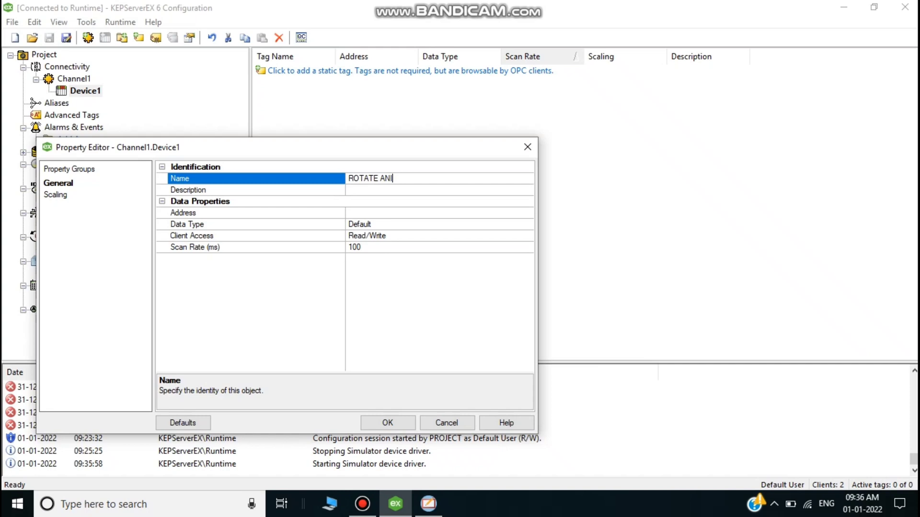
text(MAT)
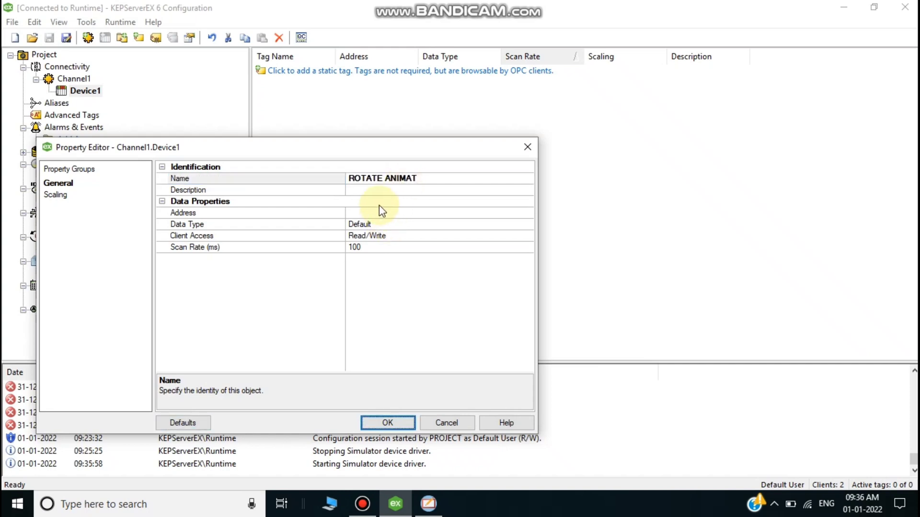
text(ANIM)
click(440, 213)
text(RAMP(1)
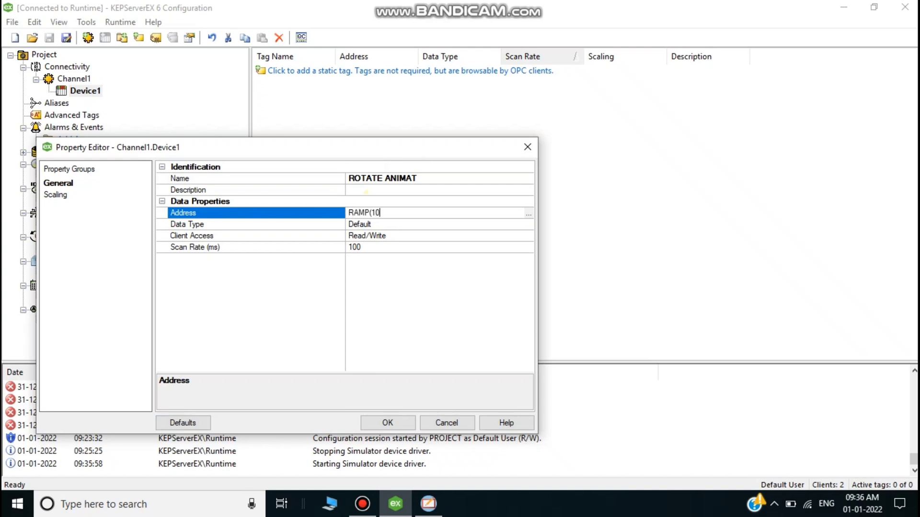
Step: Give the tag the address RAMP(1000,0,100,2) and confirm it
text(00,)
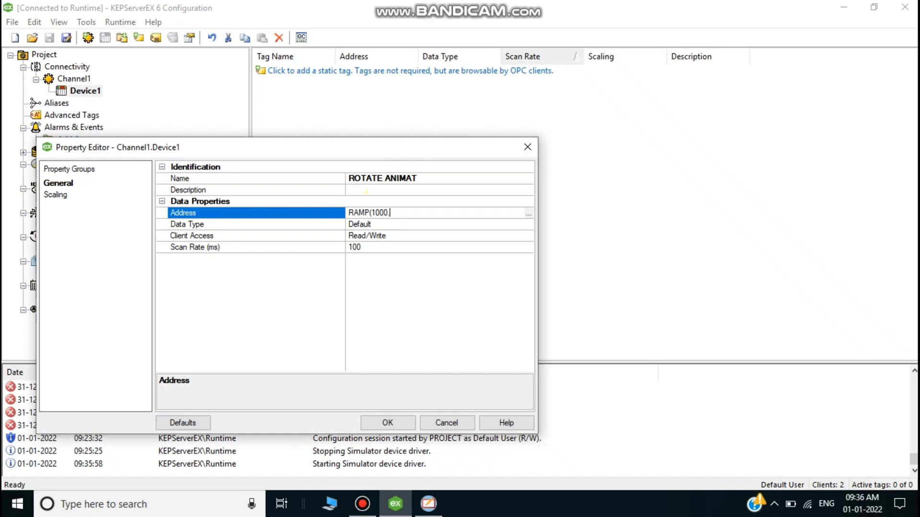
text(0.0,)
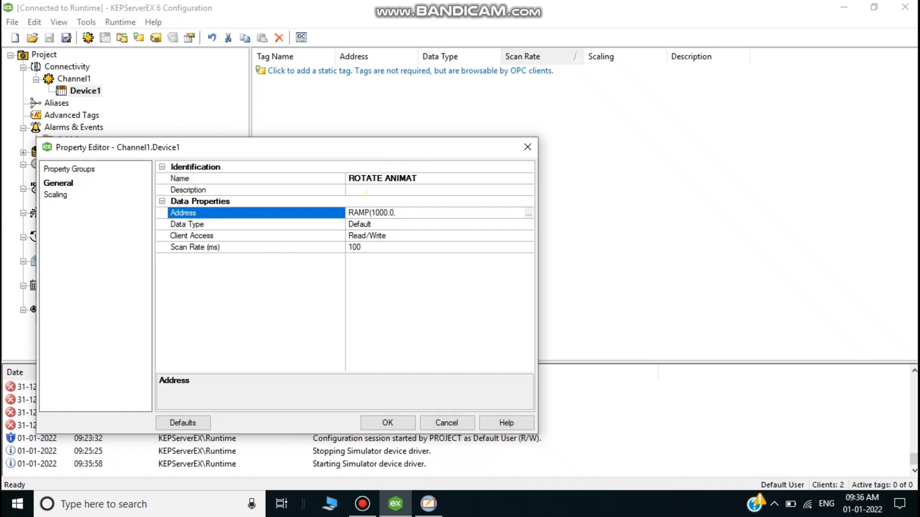
text(100)
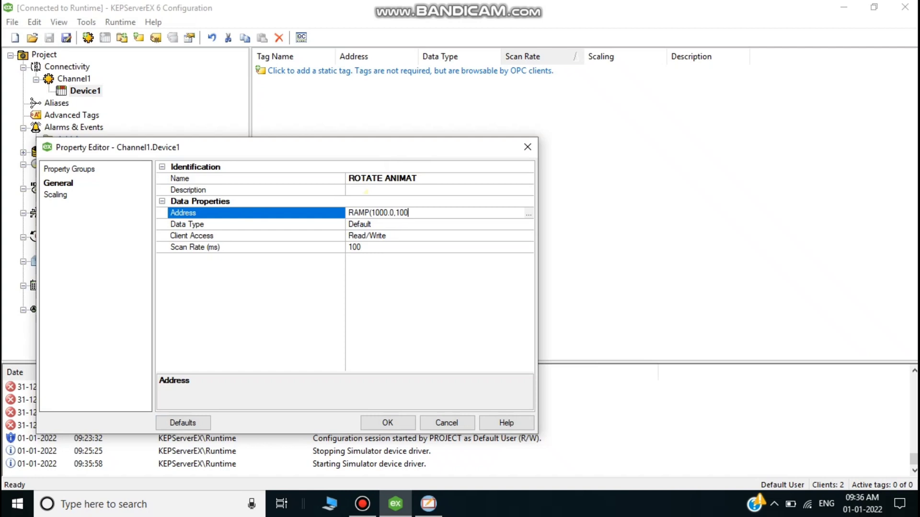
text(,)
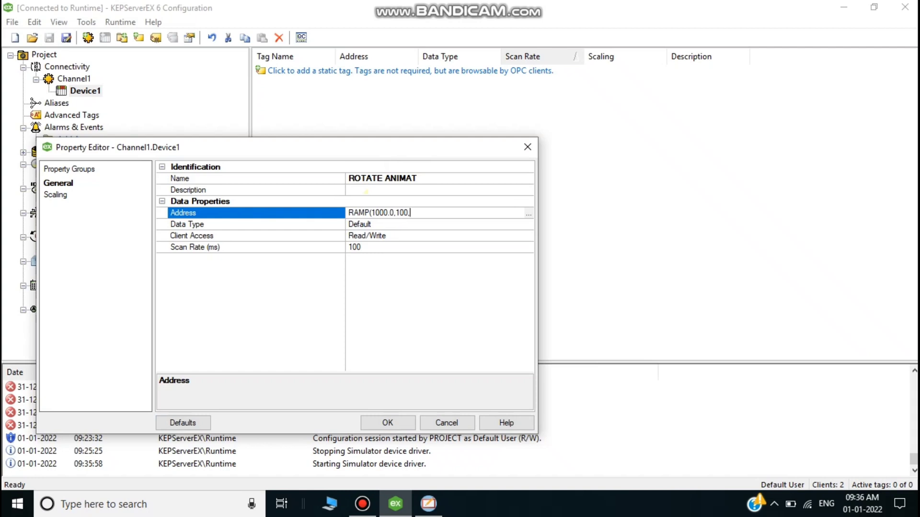
text(20)
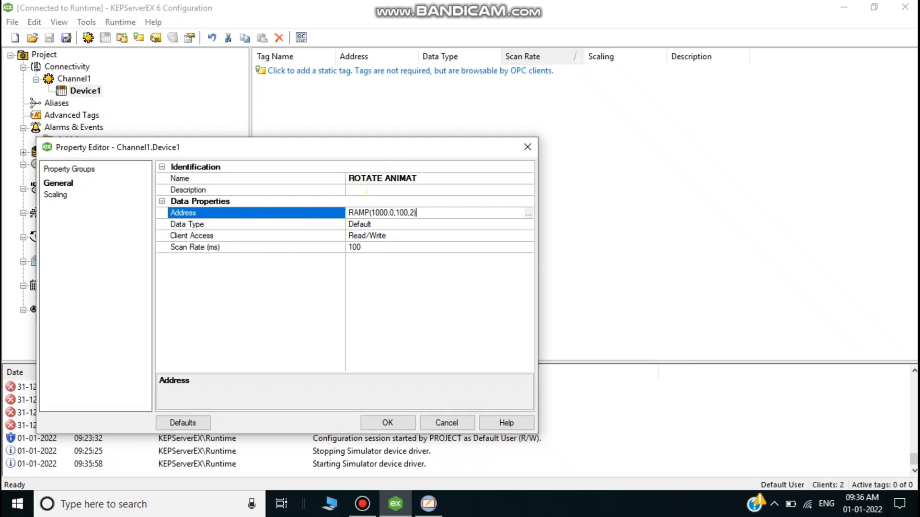
click(386, 422)
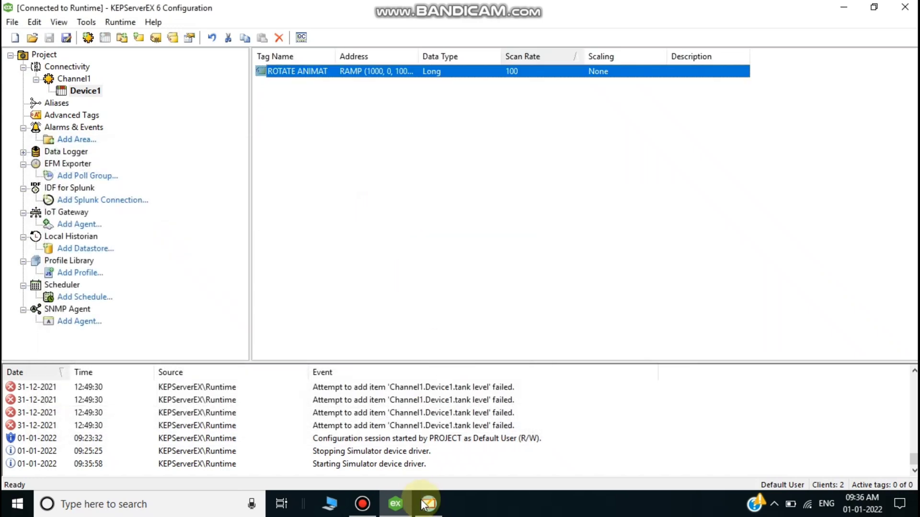
click(428, 504)
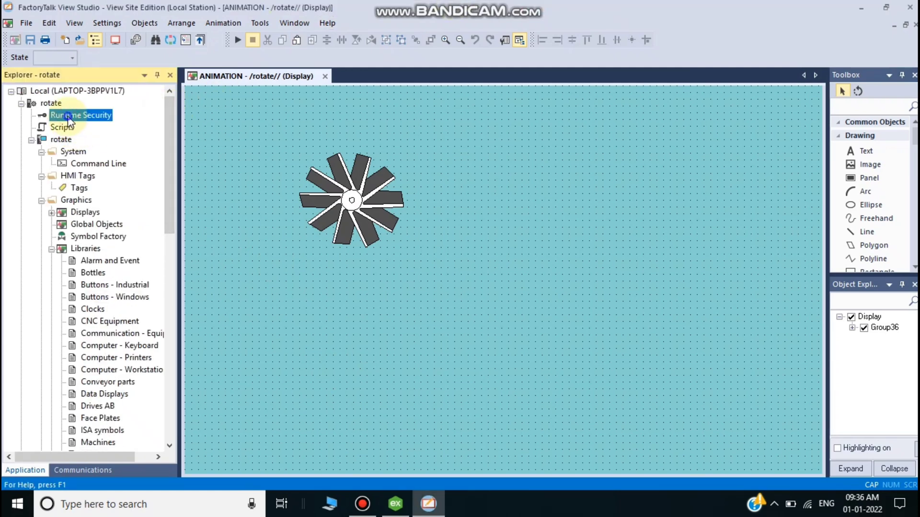
Step: Add an OPC data server named KEPWARE pointing to KEPServerEX 6.10 on the local computer
right_click(51, 102)
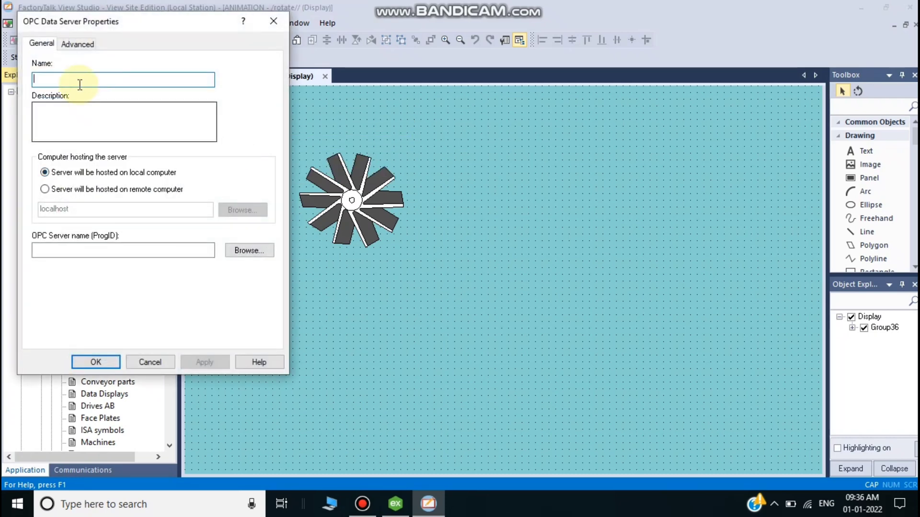
text(KEPW)
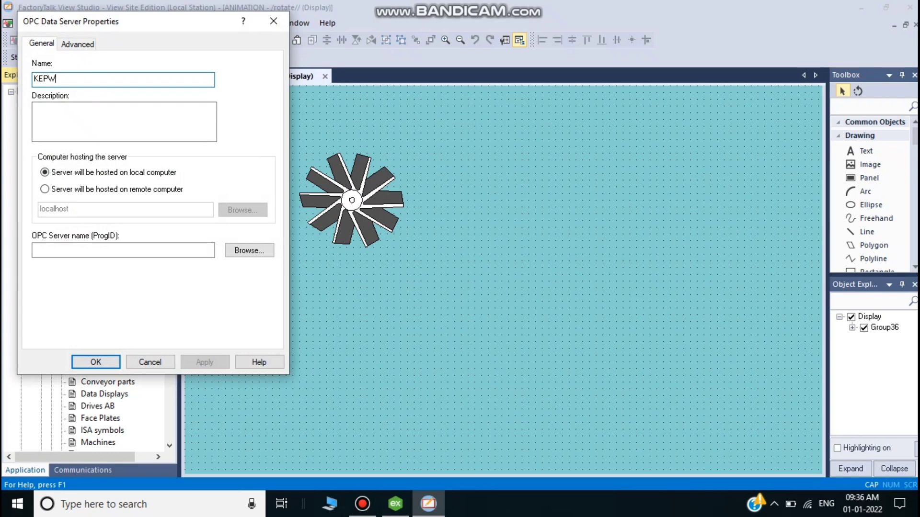
text(ARE)
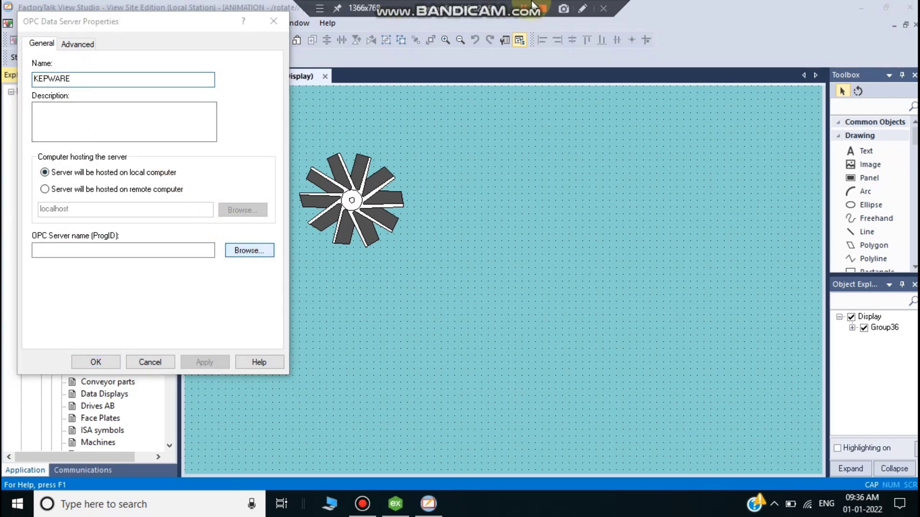
click(249, 250)
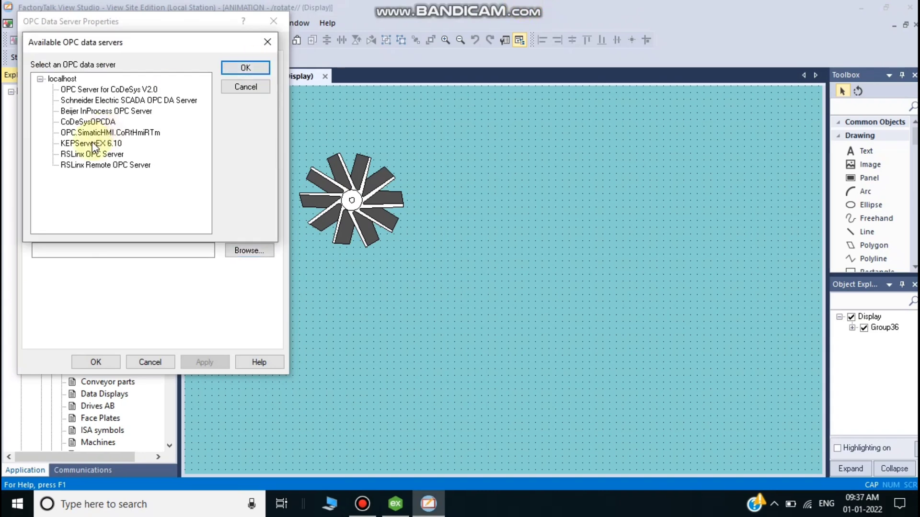
click(244, 67)
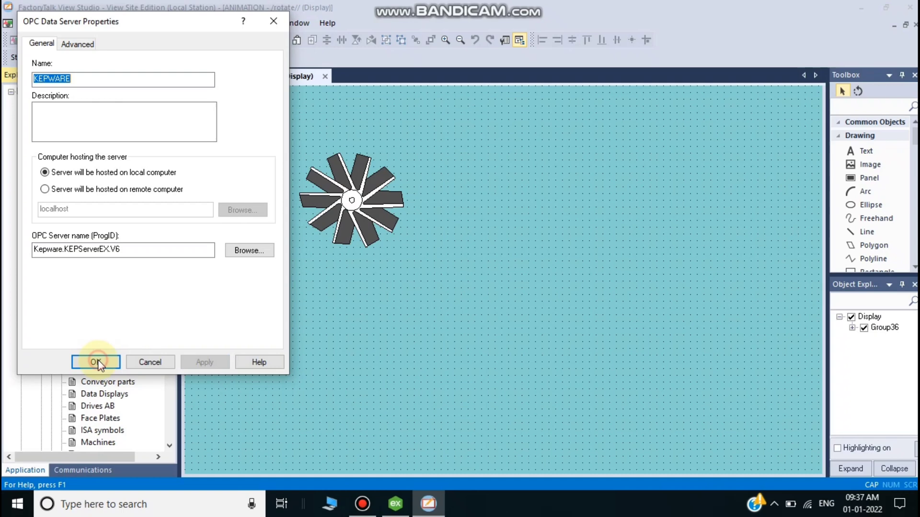
click(96, 362)
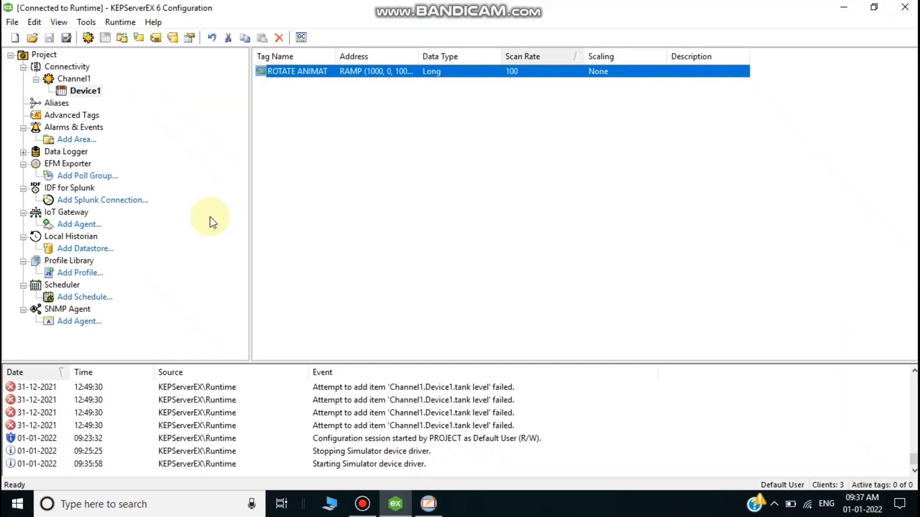
Step: Check the server's live items in the OPC Quick Client, then return to View Studio
click(301, 37)
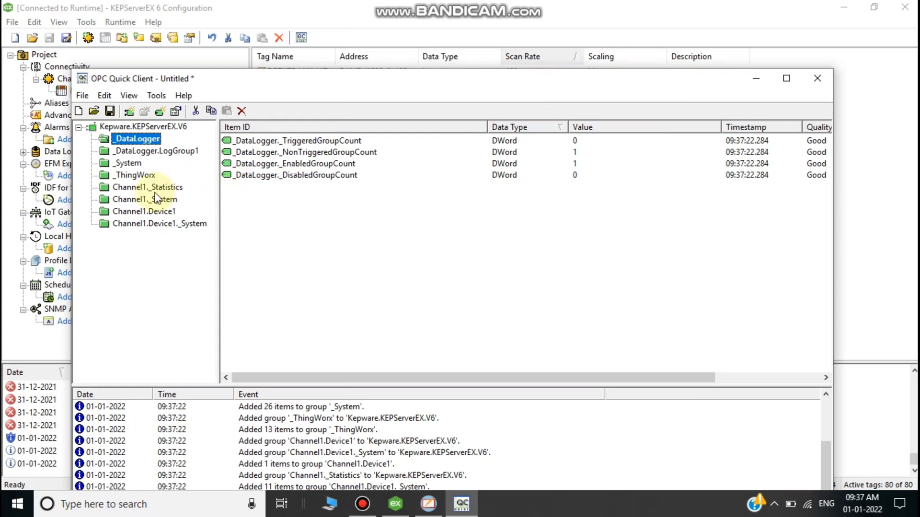
click(145, 210)
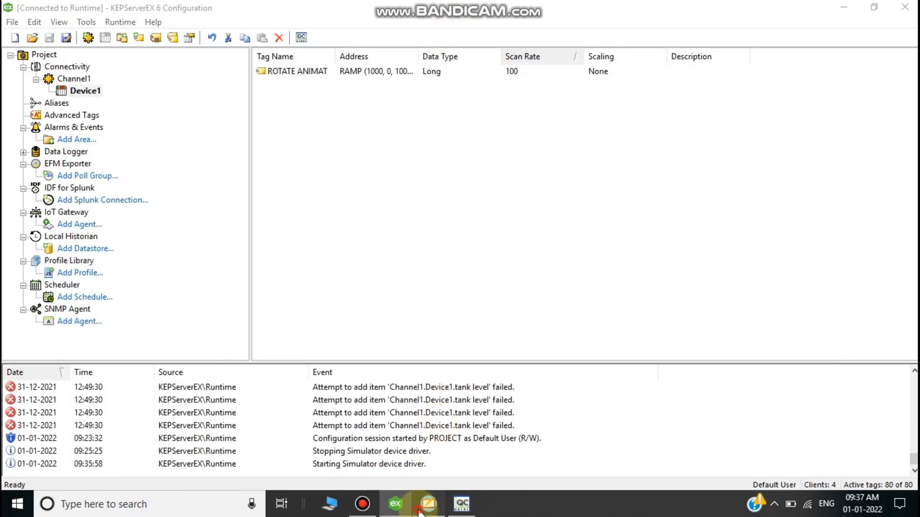
click(427, 504)
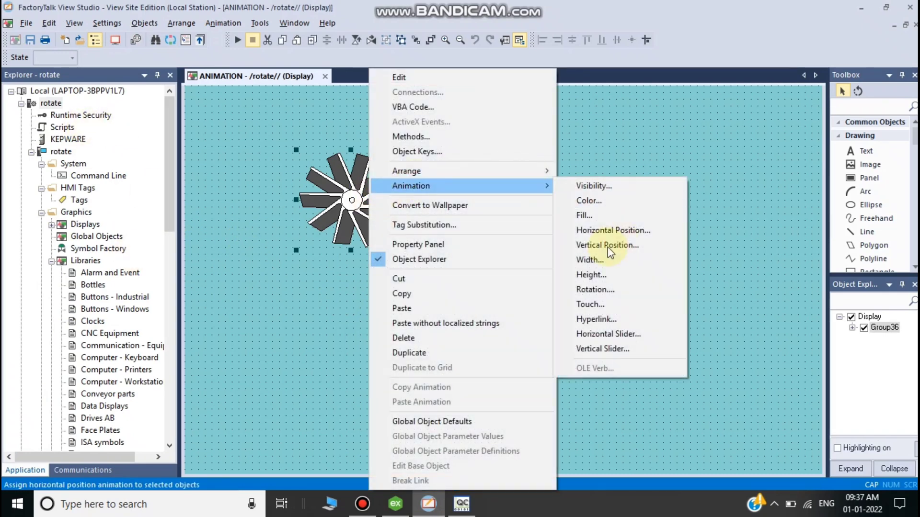
Step: Bind the fan's rotation animation to the Channel1.Device1.ROTATE ANIMAT tag
click(594, 289)
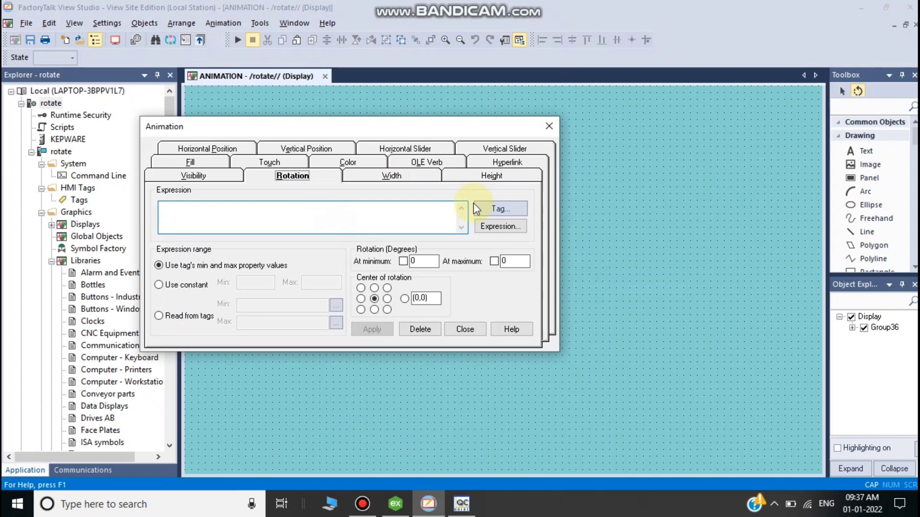
click(499, 209)
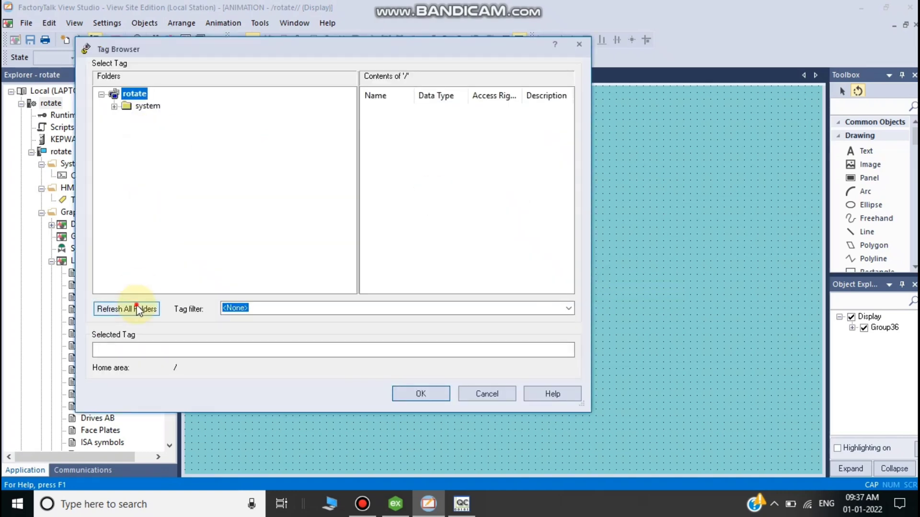
click(127, 309)
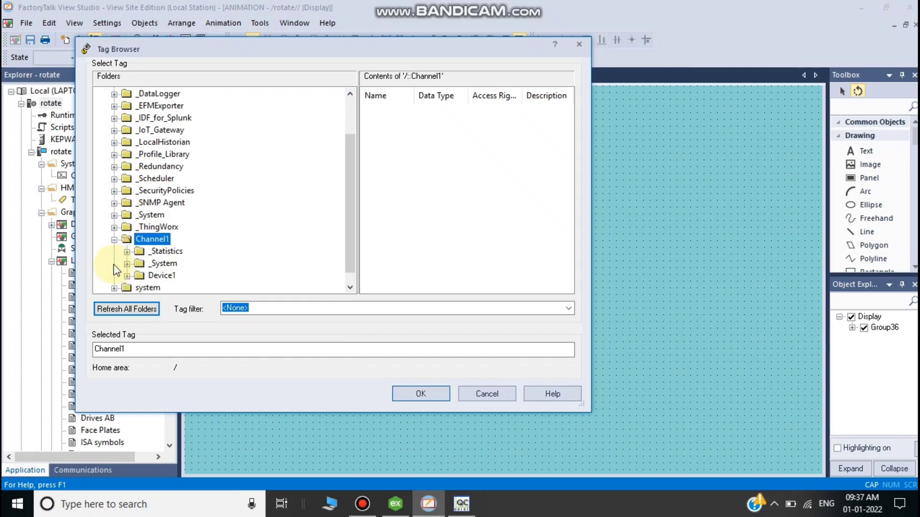
click(161, 275)
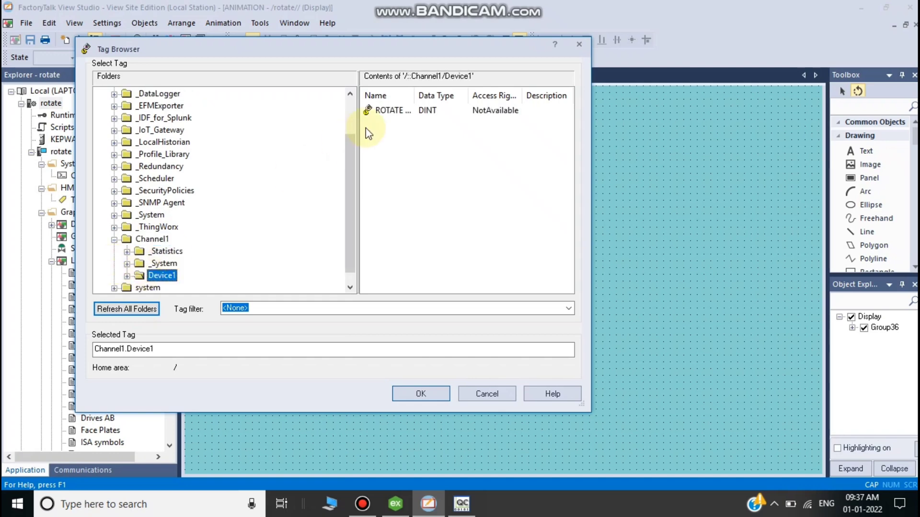
click(419, 394)
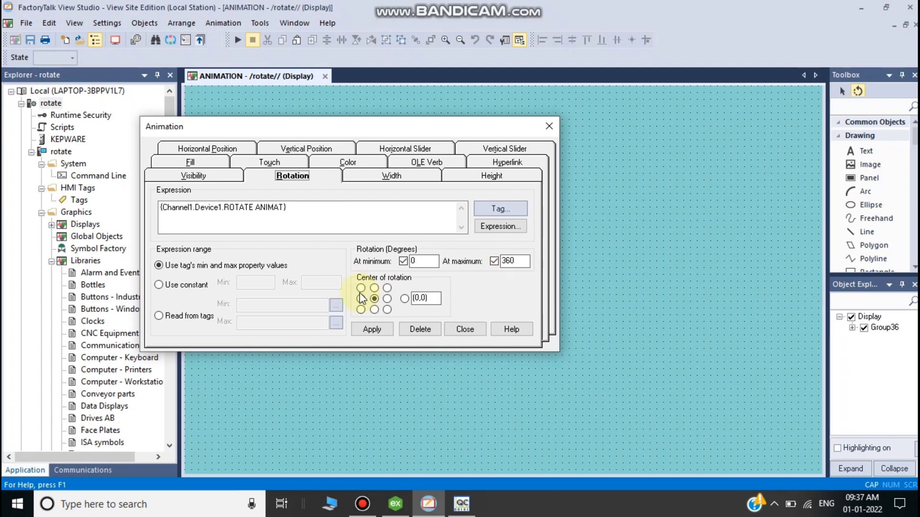
Step: Use a constant 0–100 range for 0–360 degree rotation and apply it
click(158, 284)
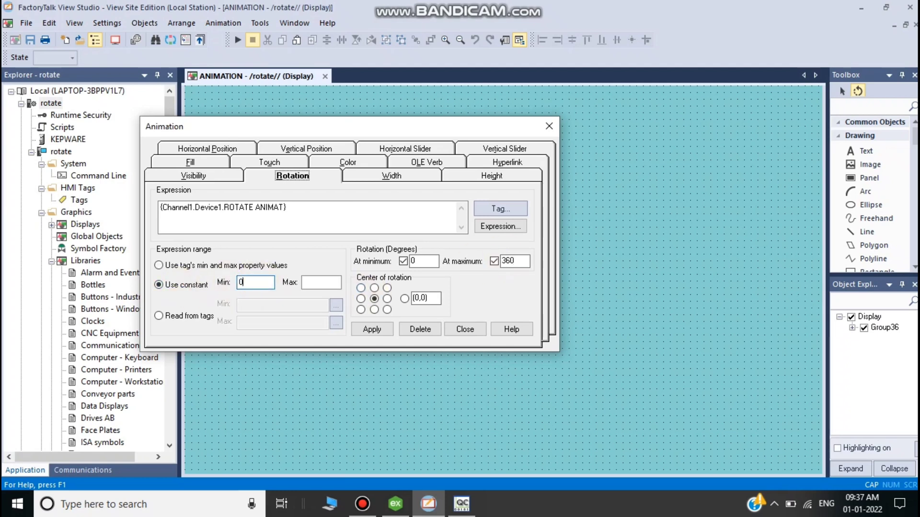
text(1)
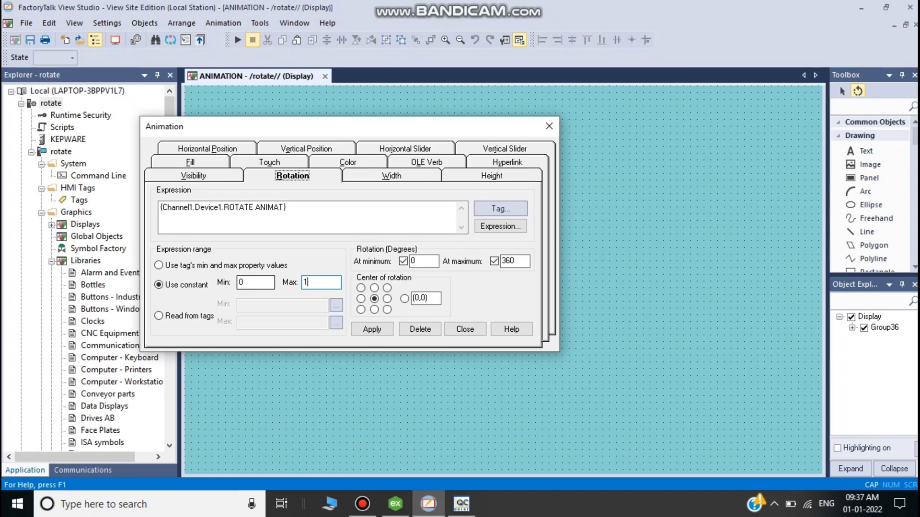
click(372, 328)
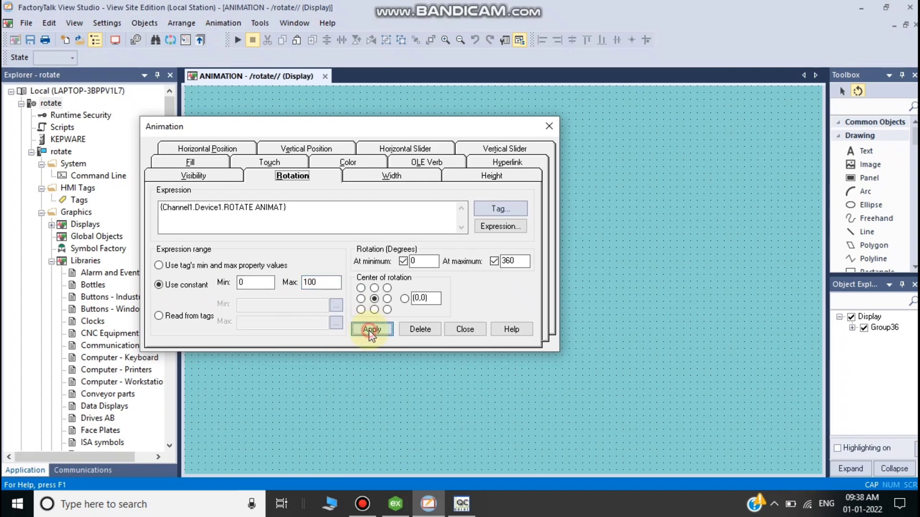
click(371, 329)
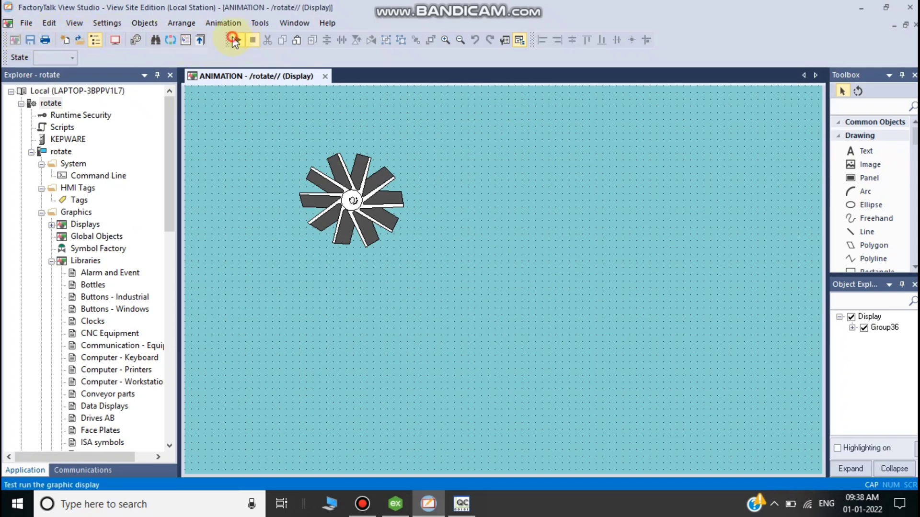
Step: Test run the display and launch the SE Client wizard
click(232, 39)
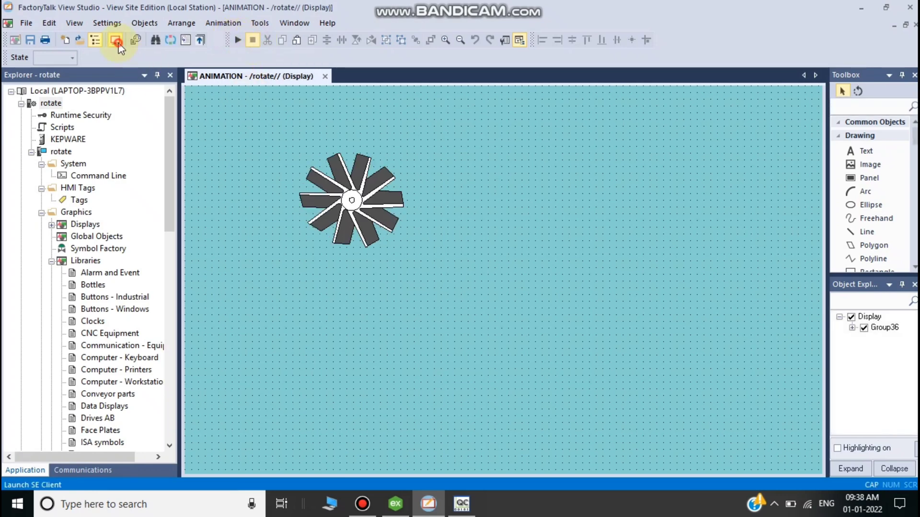
click(116, 41)
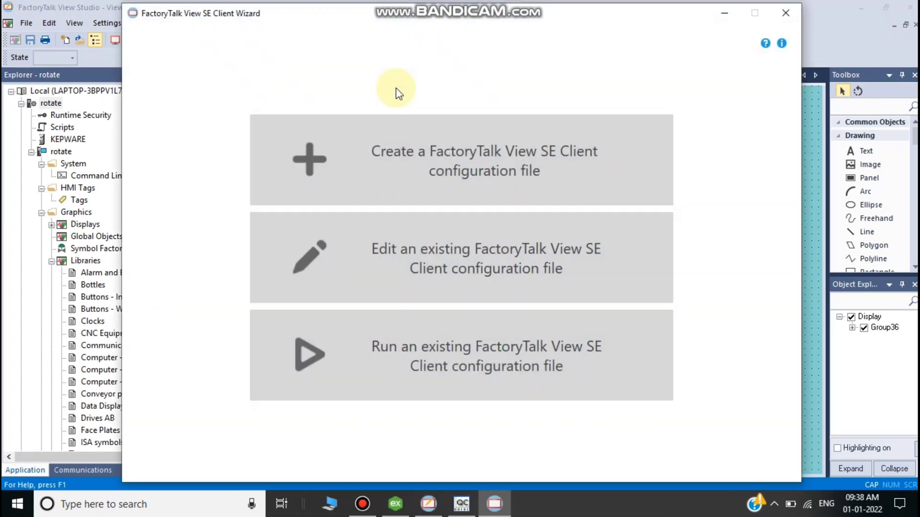
mouse_move(396, 14)
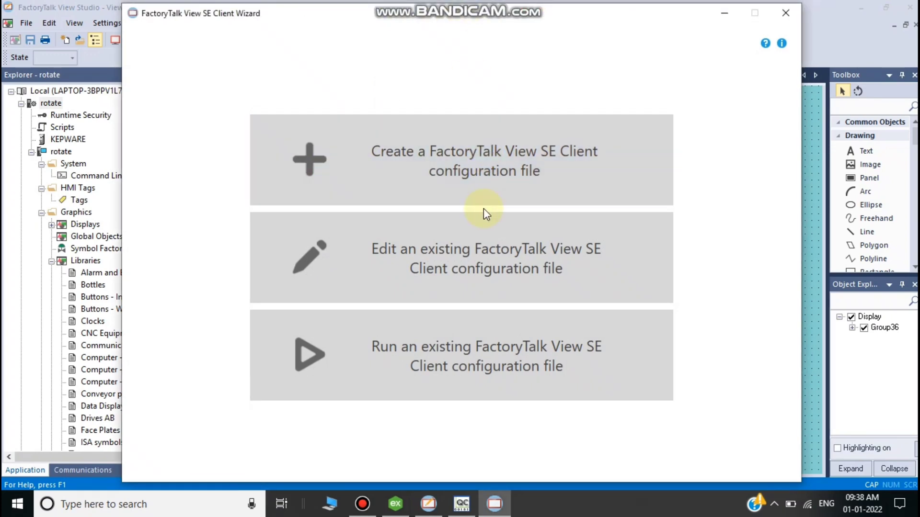
Step: Create ClientFile2 for the local-station rotate application, run it and maximize the client
click(484, 160)
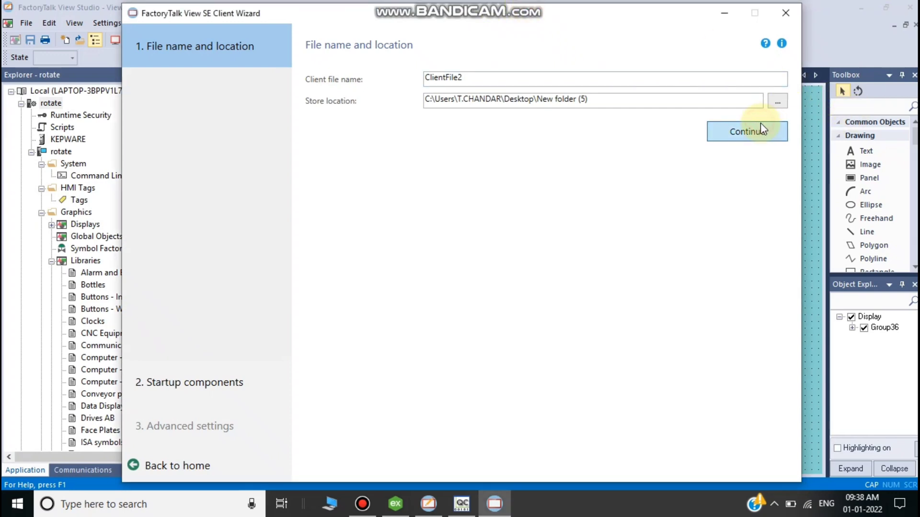
click(746, 131)
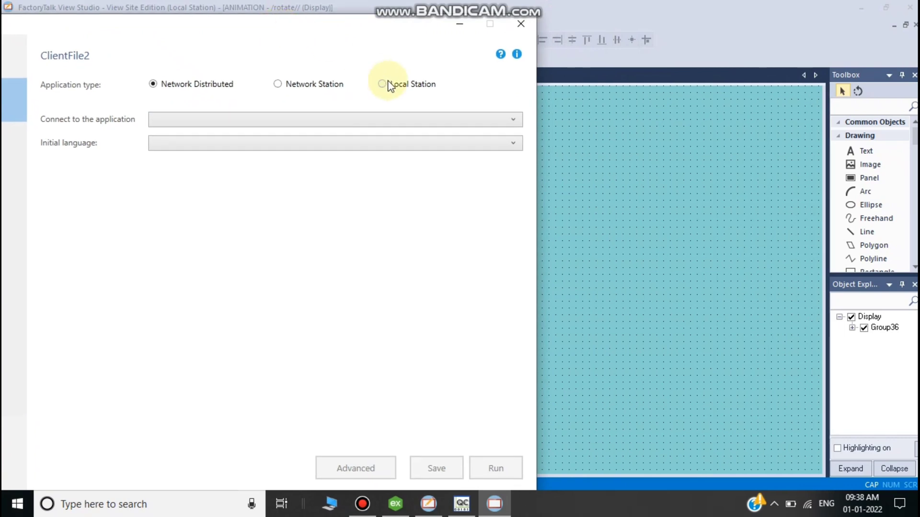
click(382, 84)
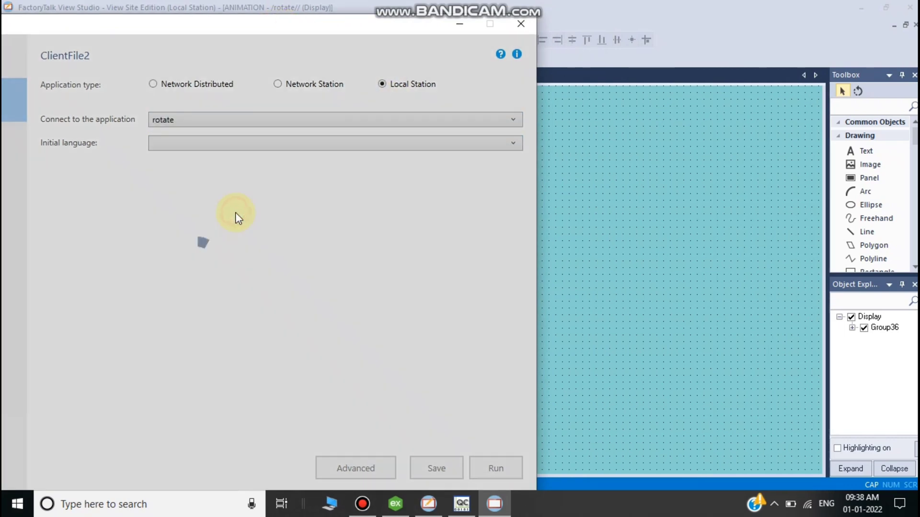
click(354, 467)
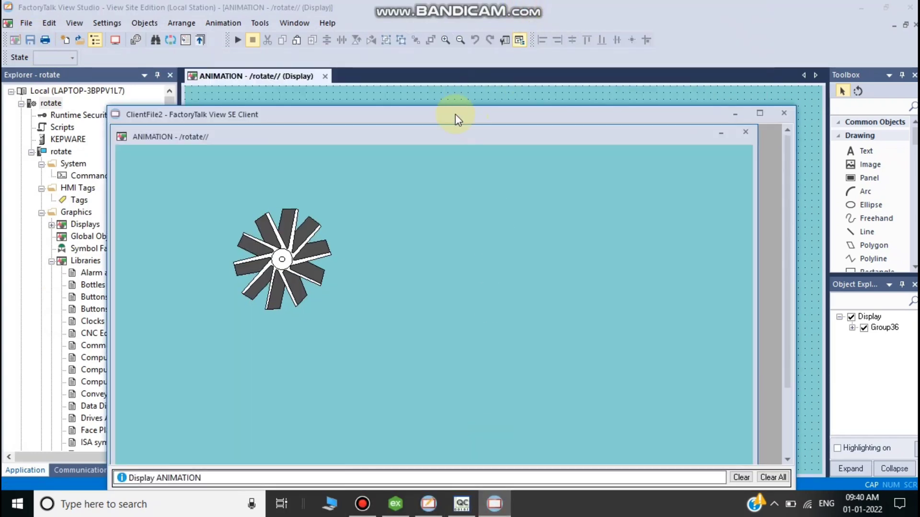
click(759, 114)
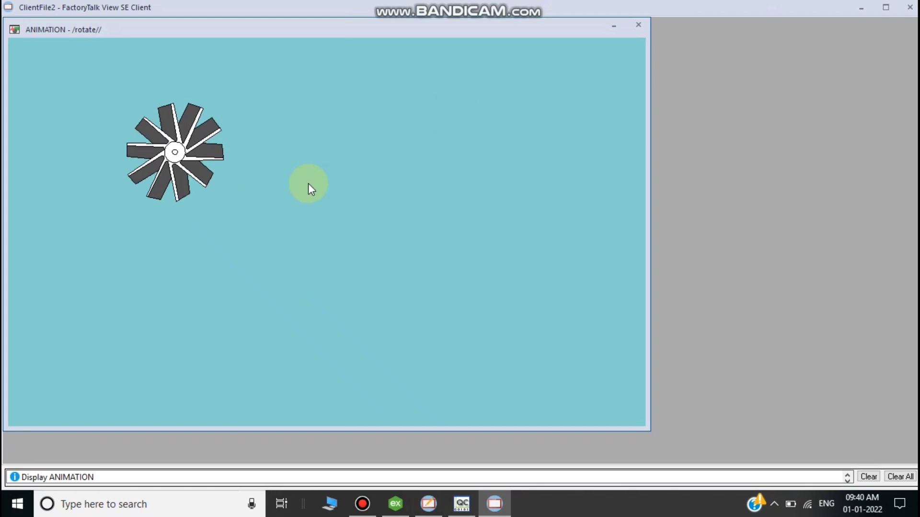